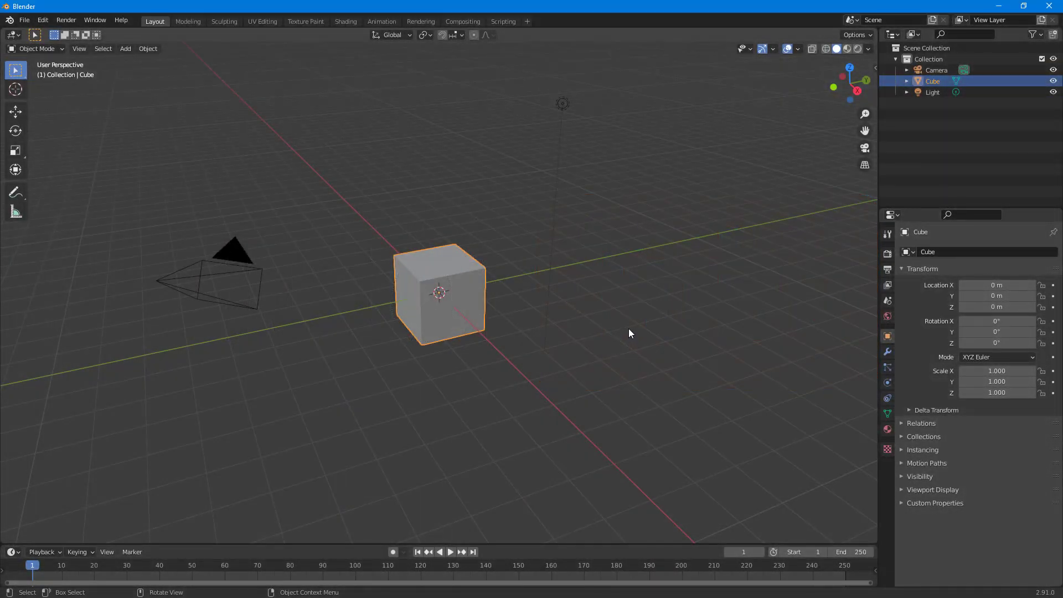
- Deselect the cube by selecting empty space in the 3D Viewport
left_click(629, 333)
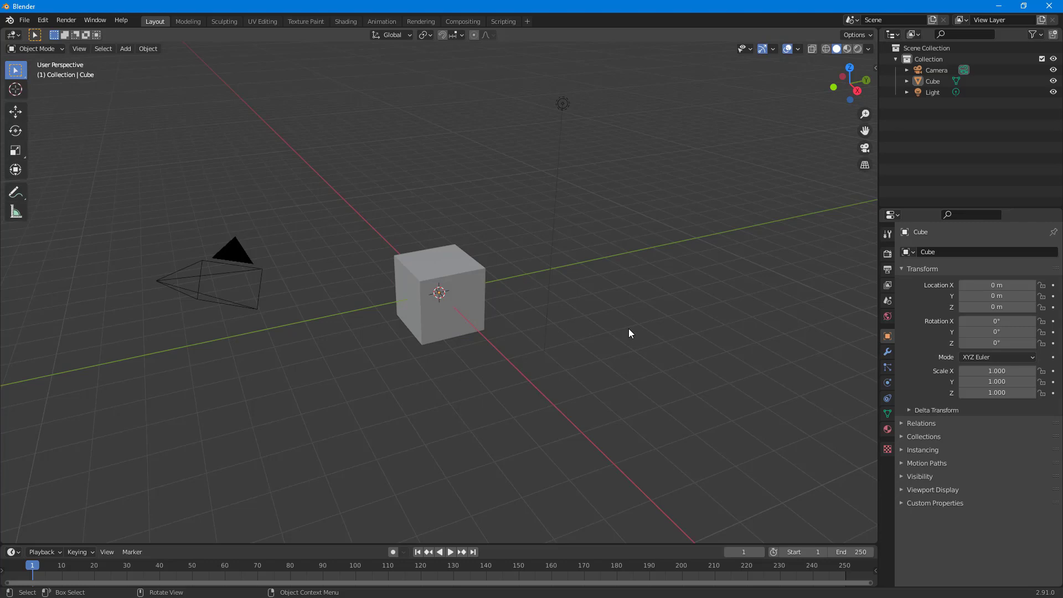
mouse_move(788, 152)
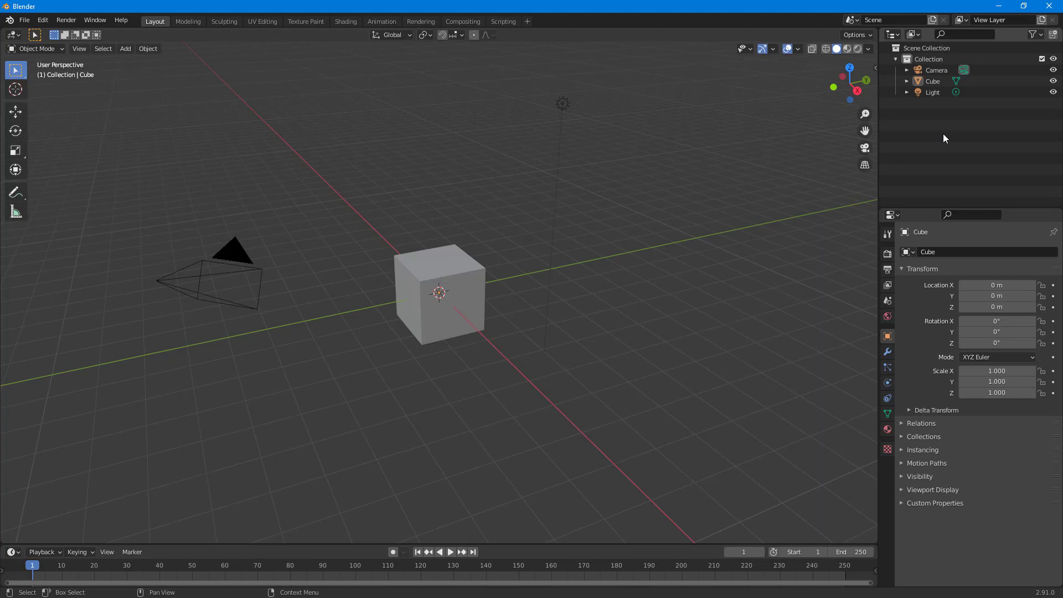
mouse_move(410, 319)
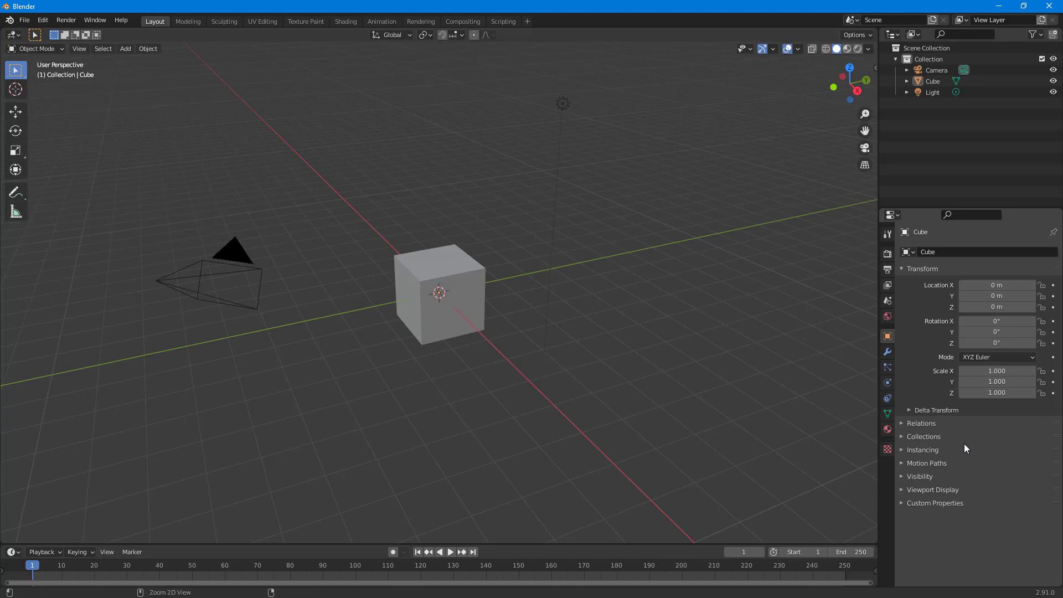
key("ctrl+space")
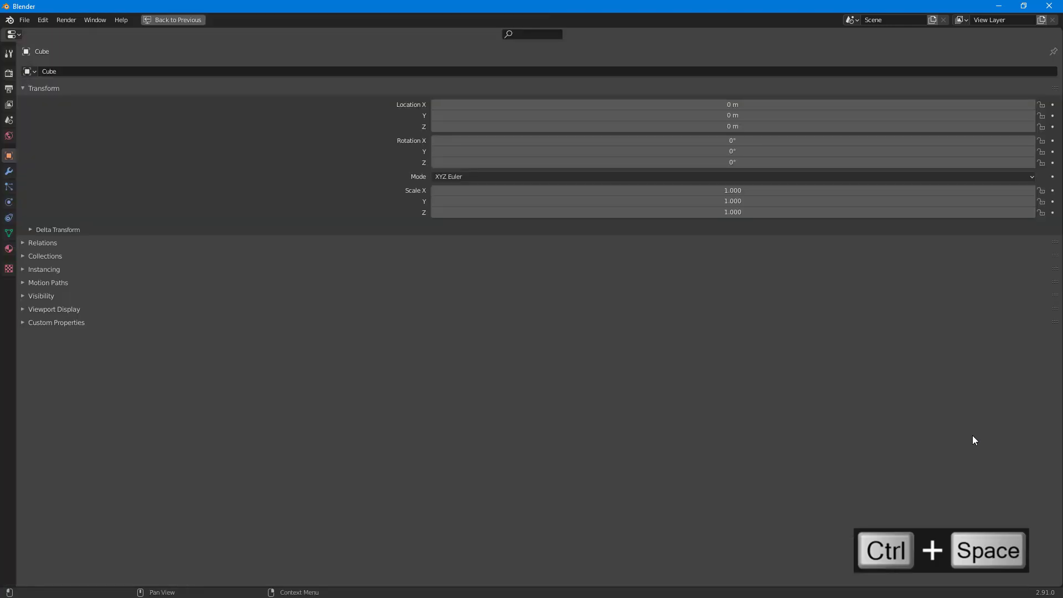
mouse_move(745, 230)
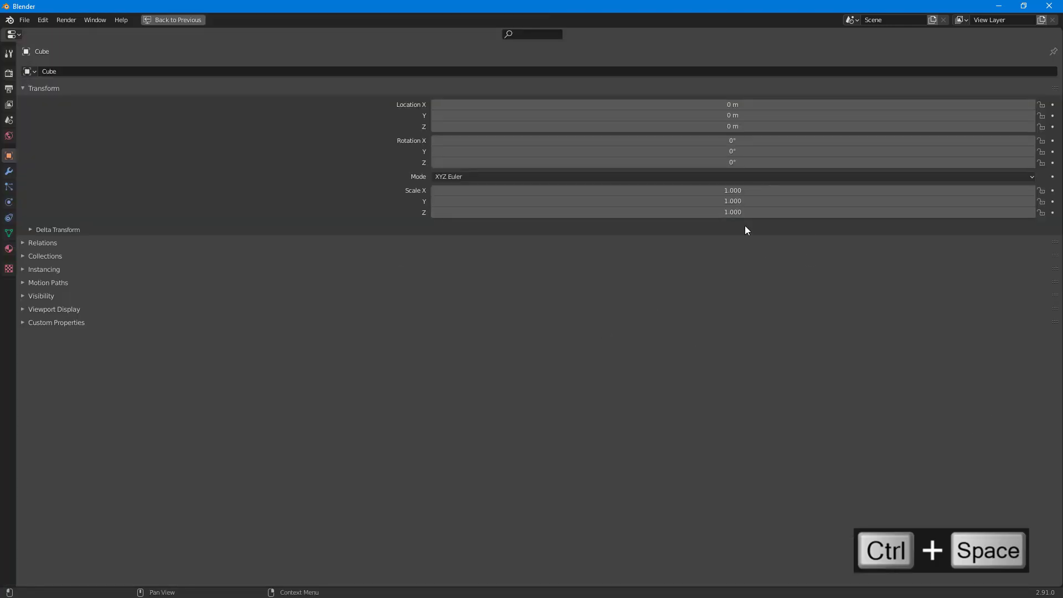
mouse_move(749, 297)
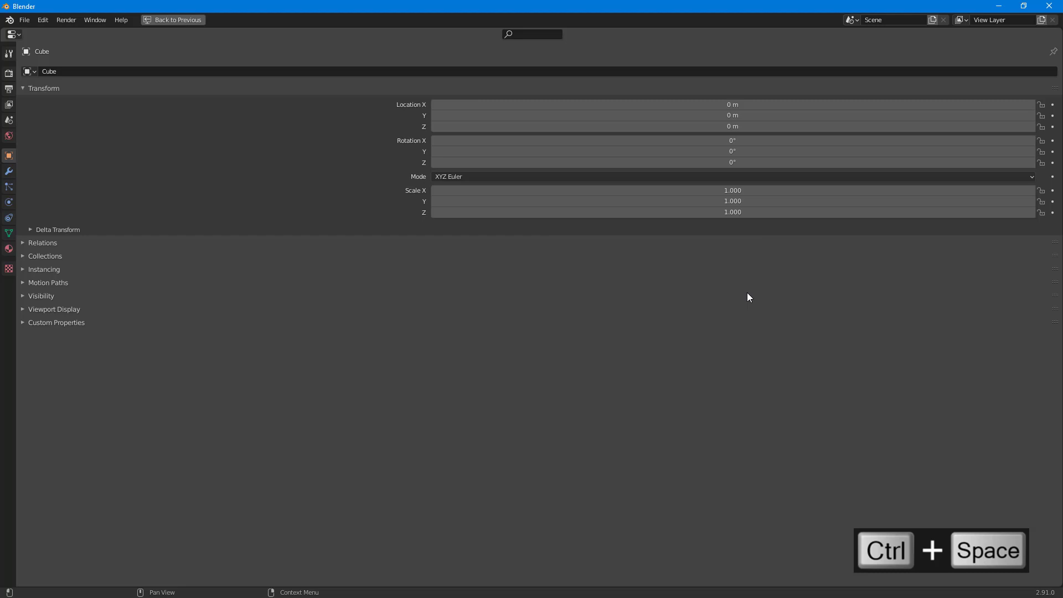
mouse_move(572, 213)
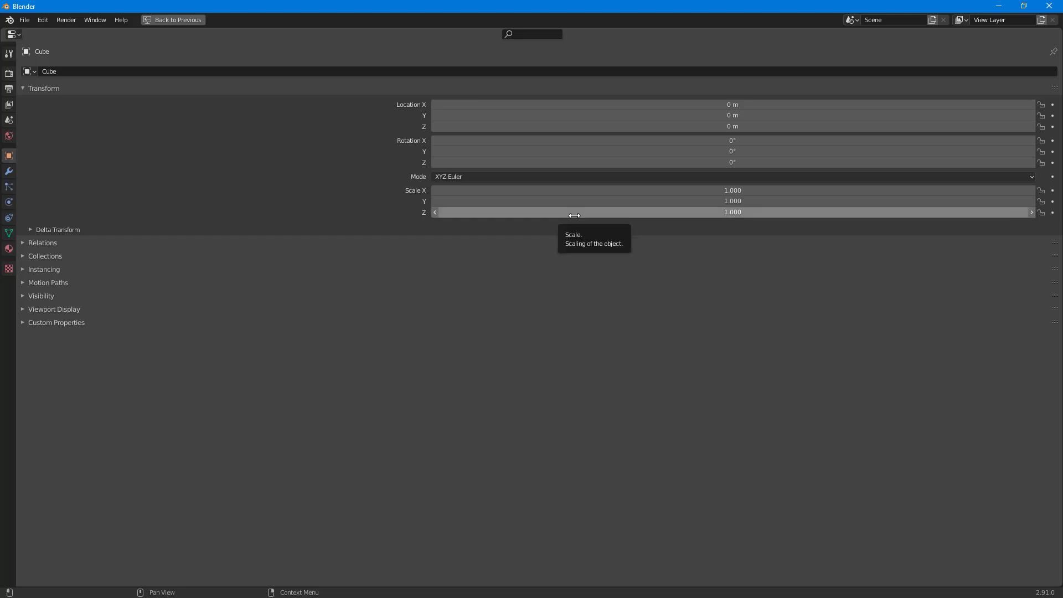
key("ctrl+space")
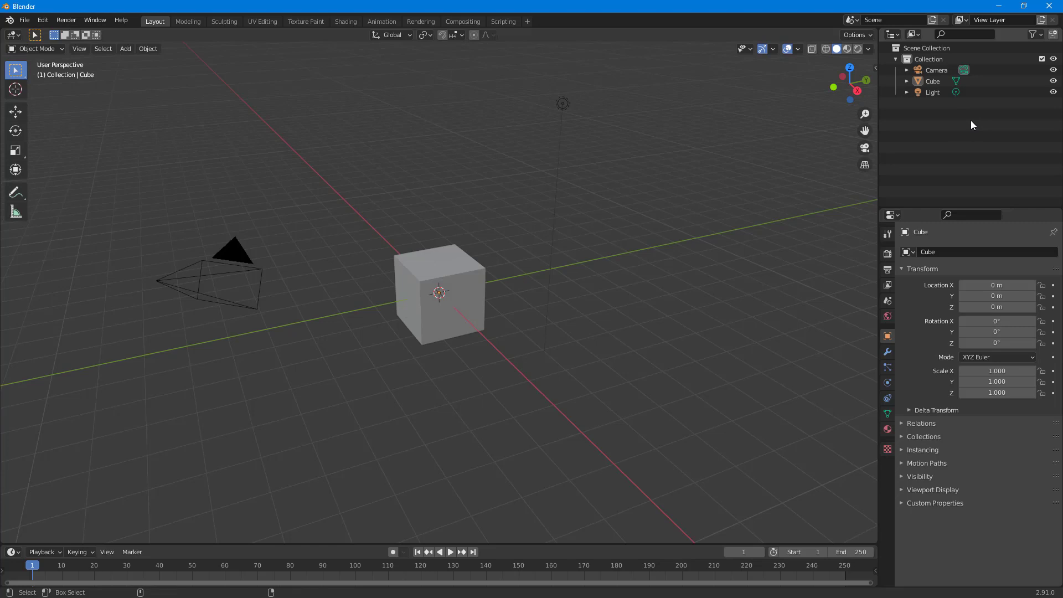
- Maximize the Outliner, expand the Cube entry to show its mesh data, then restore the layout
key("ctrl+space")
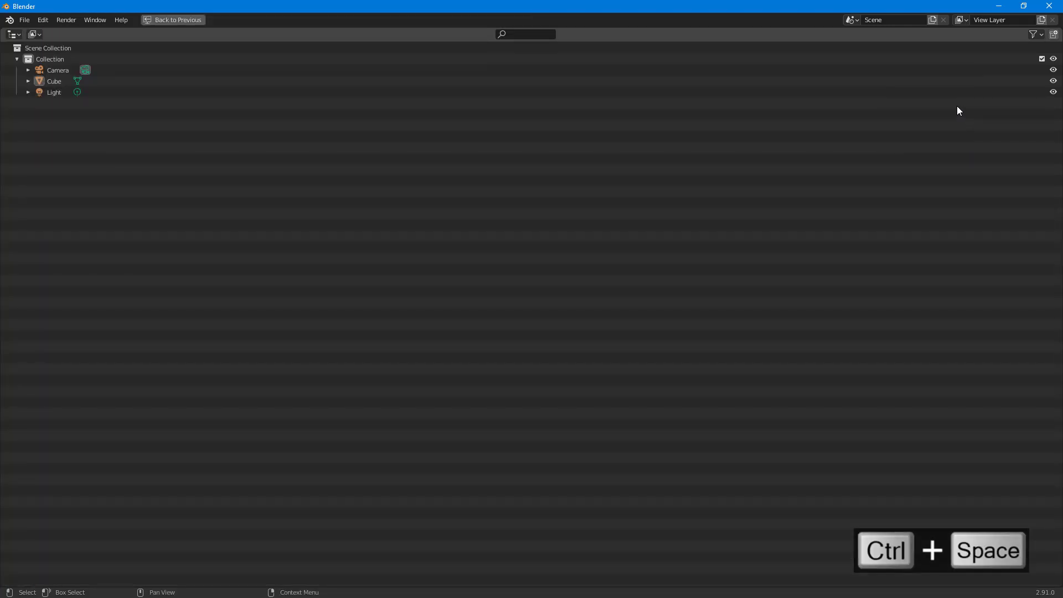
left_click(54, 80)
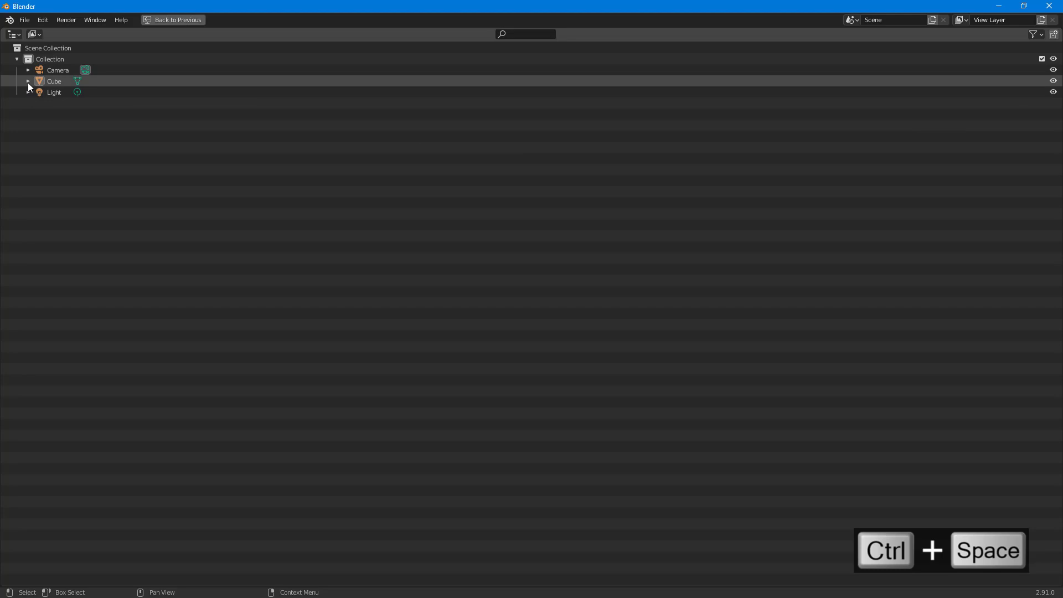
left_click(28, 80)
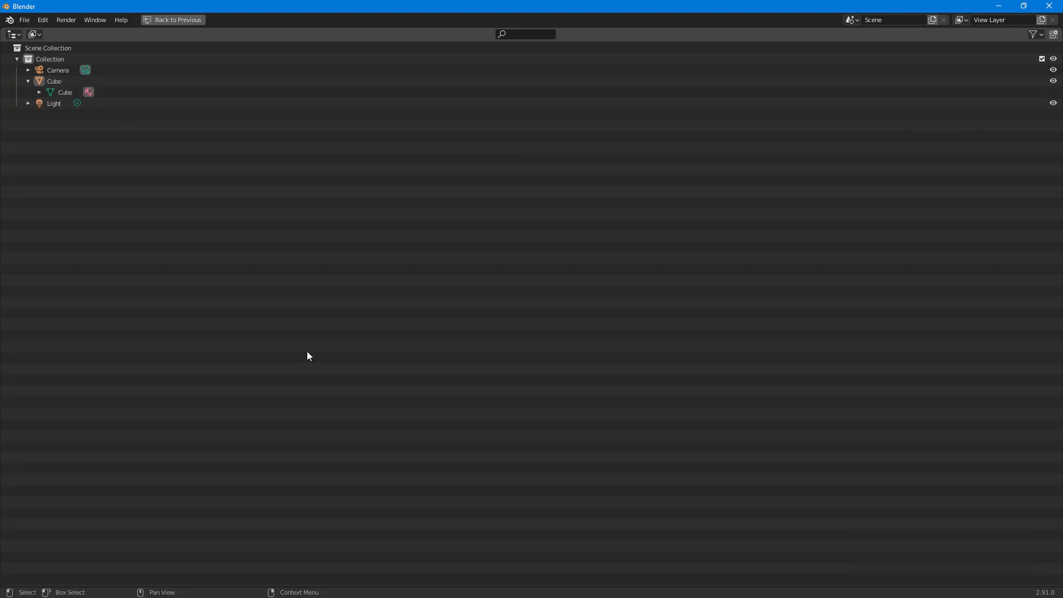
key("ctrl+space")
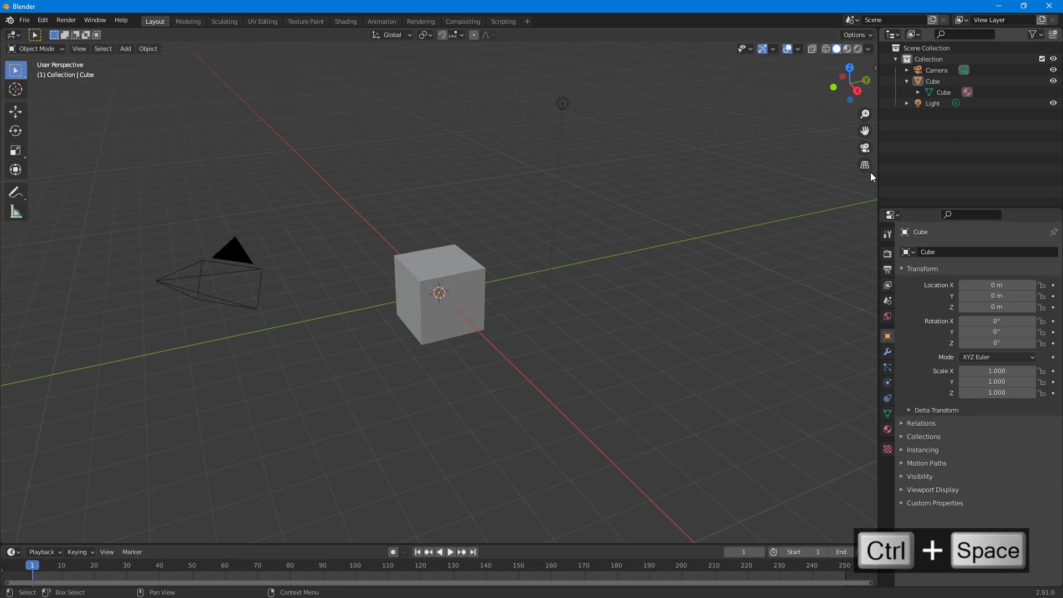
key("ctrl+space")
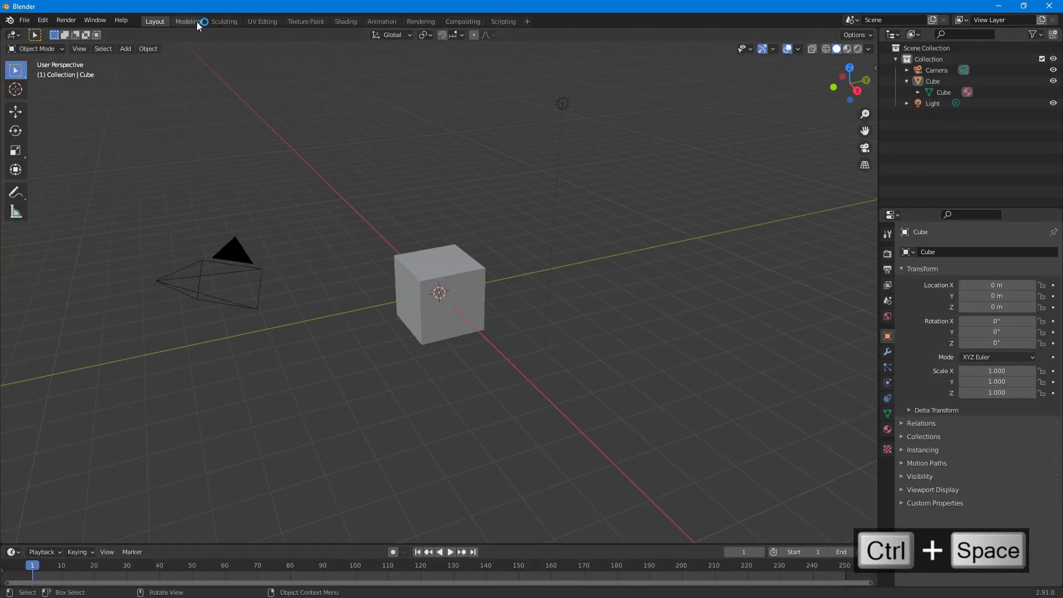
key("ctrl+space")
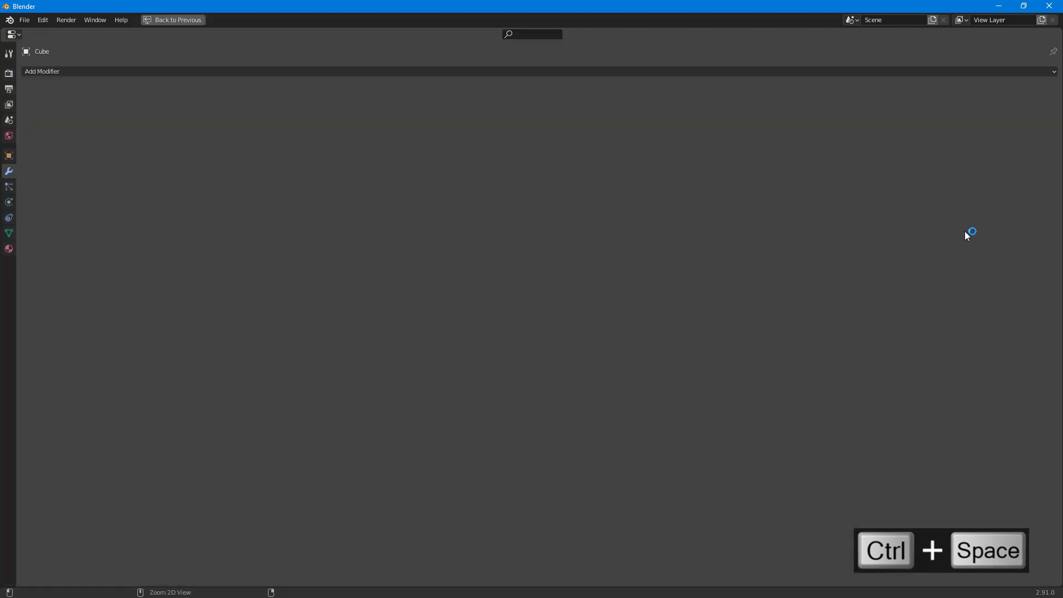
key("ctrl+space")
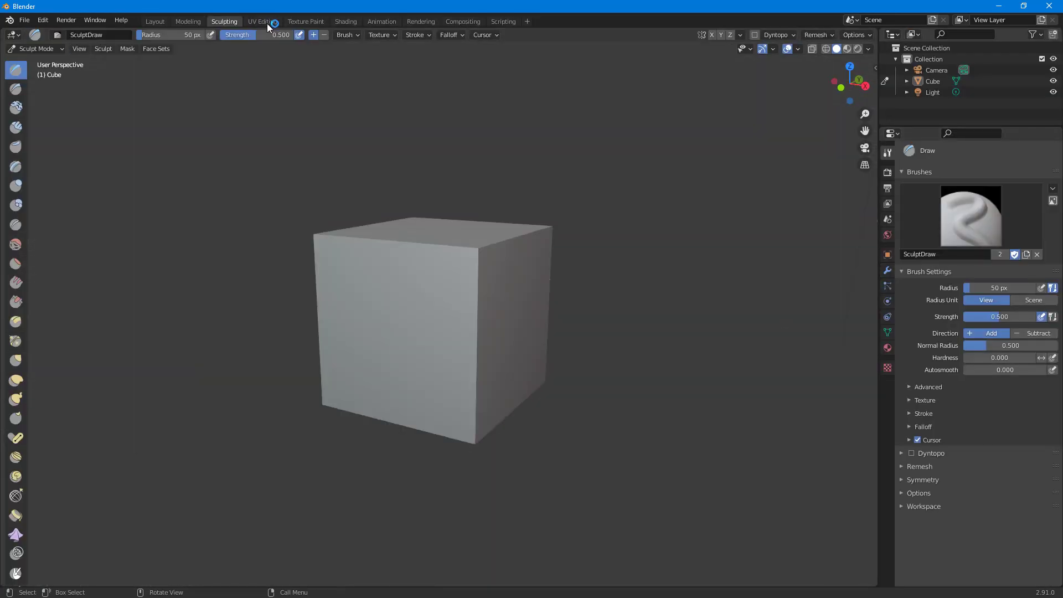
left_click(262, 21)
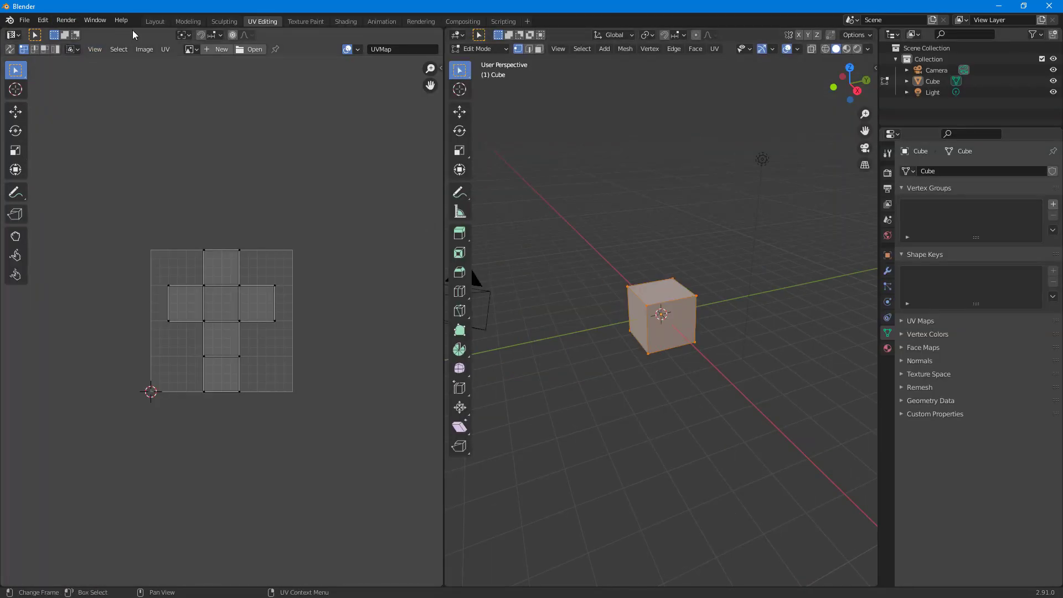
left_click(154, 21)
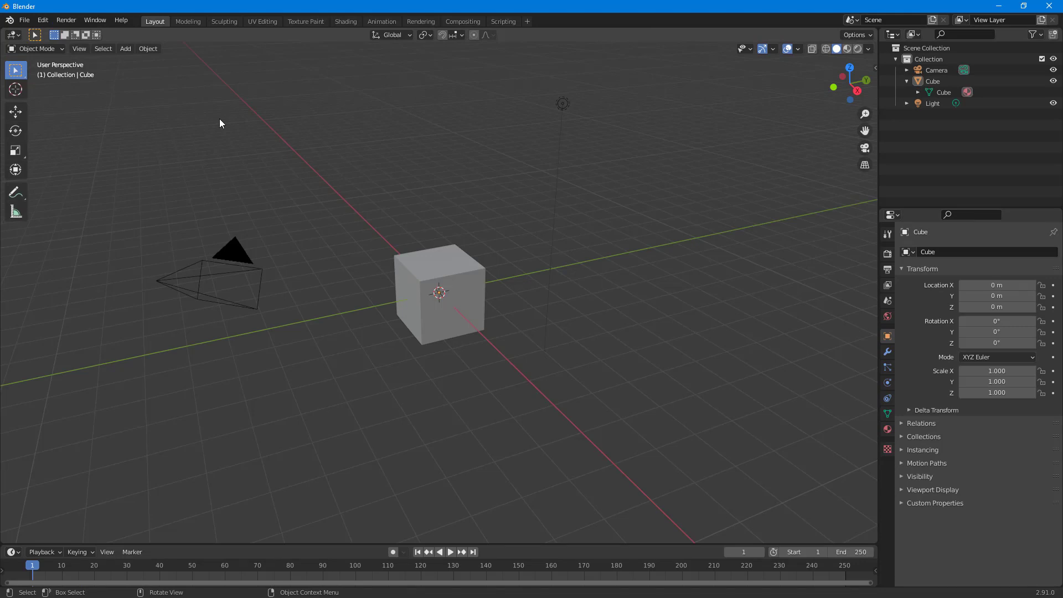
mouse_move(220, 207)
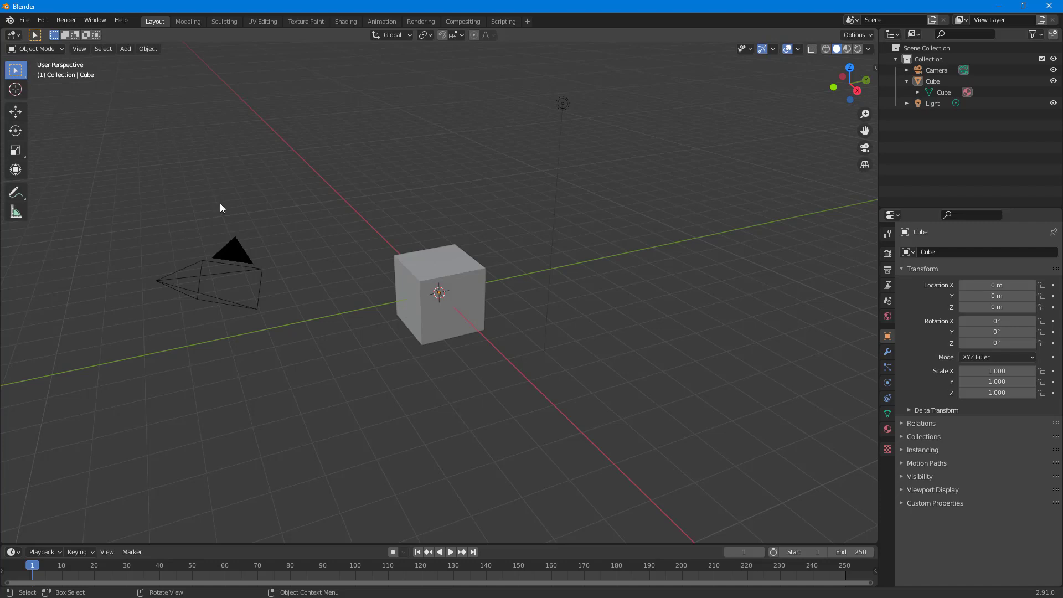
- Start a new 2D Animation file, discarding the unsaved General scene
key("ctrl+n")
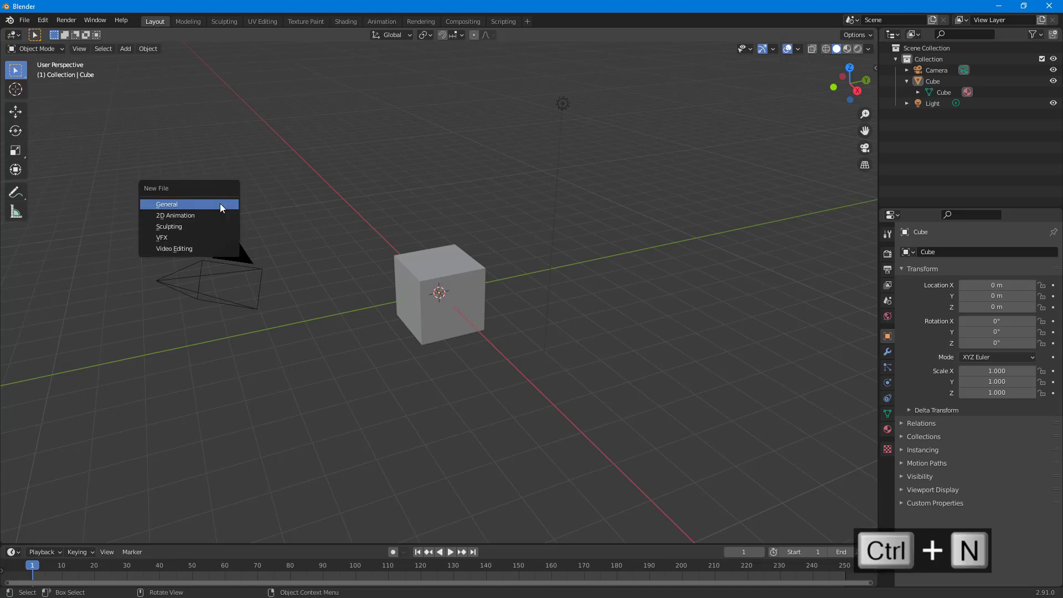
mouse_move(180, 203)
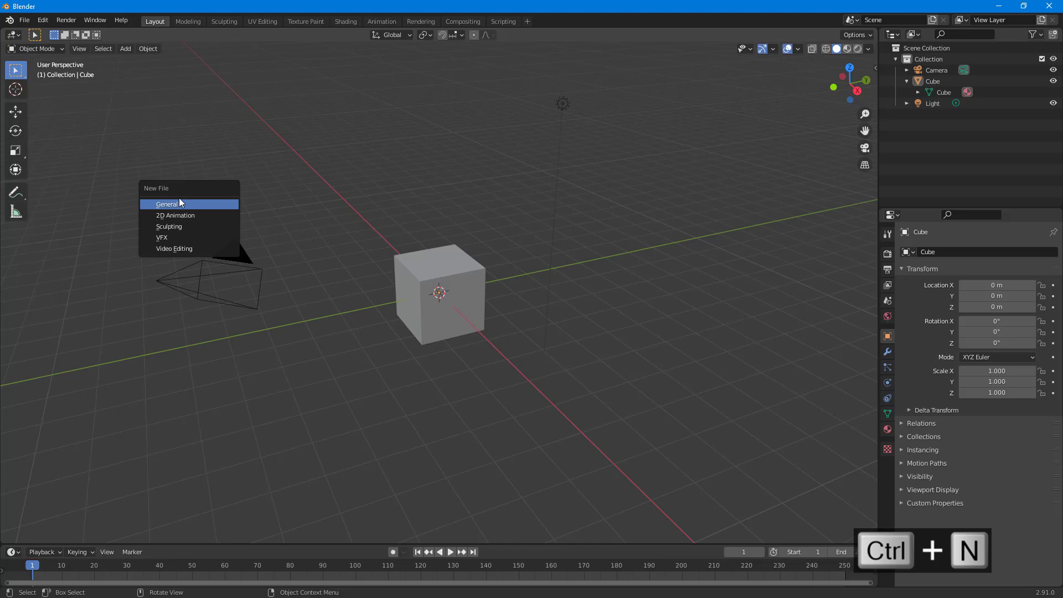
mouse_move(174, 216)
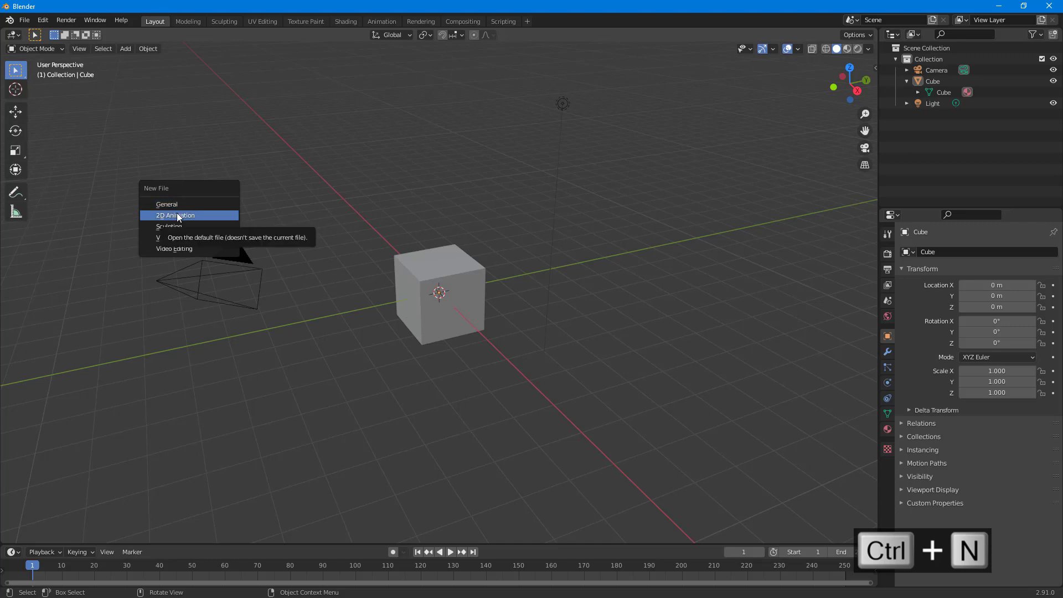
left_click(175, 215)
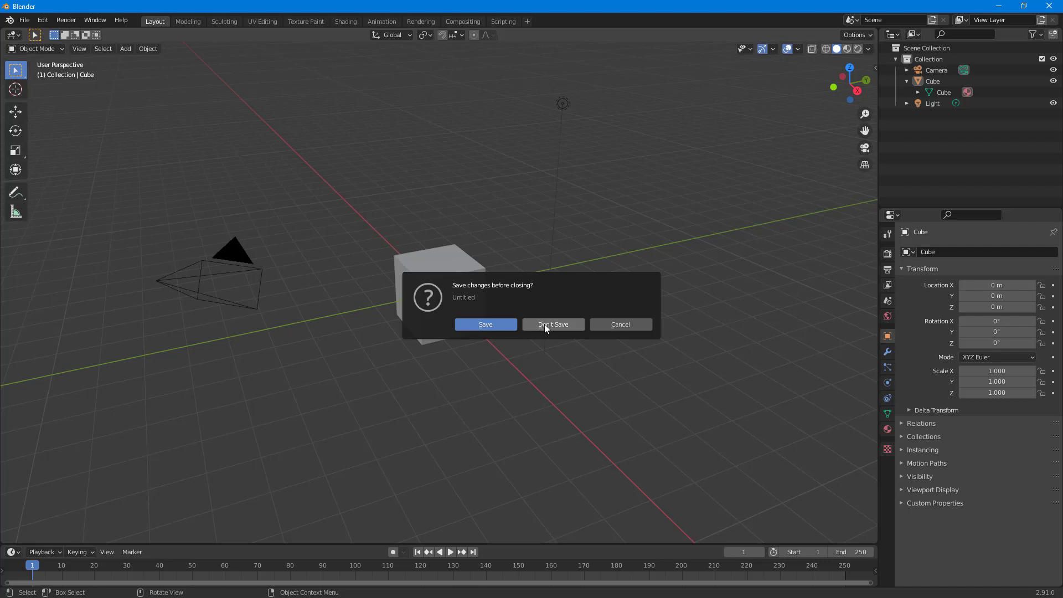
left_click(551, 325)
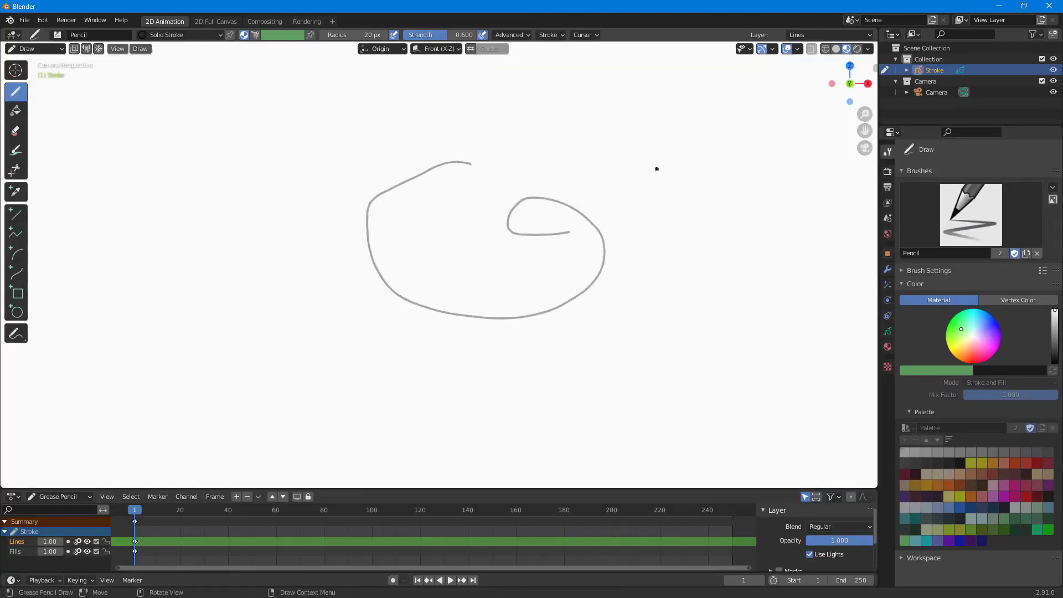
mouse_move(617, 218)
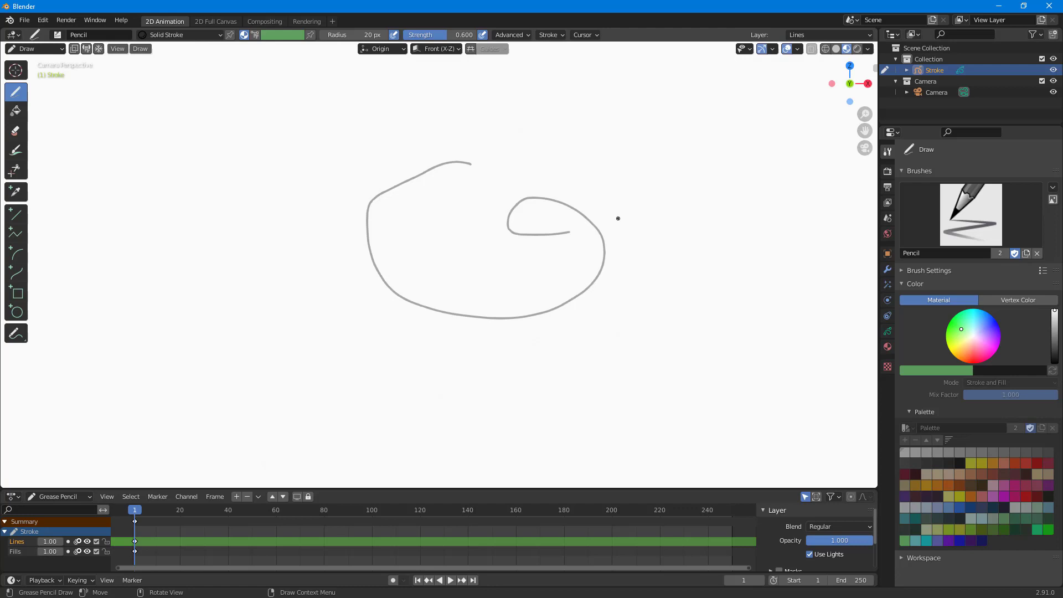
- Start a new Sculpting file, discarding the 2D Animation drawing without saving
key("ctrl+n")
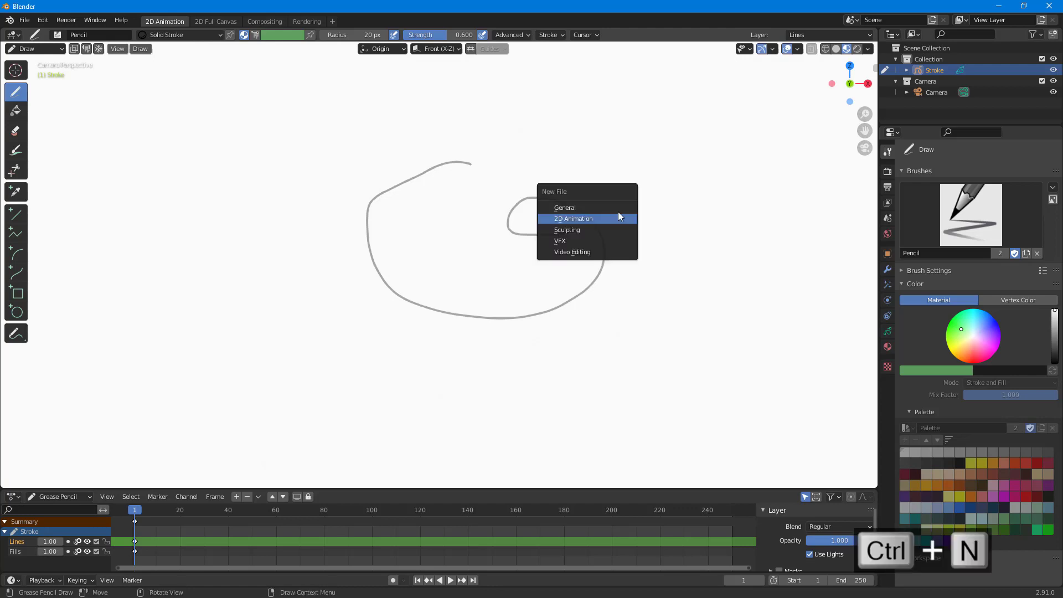
left_click(572, 218)
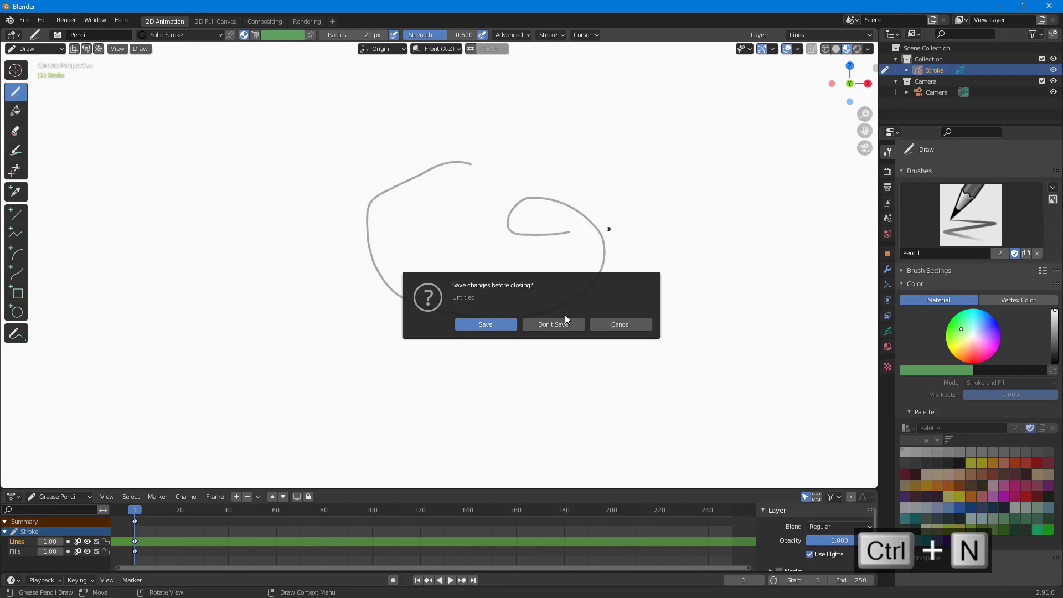
left_click(552, 324)
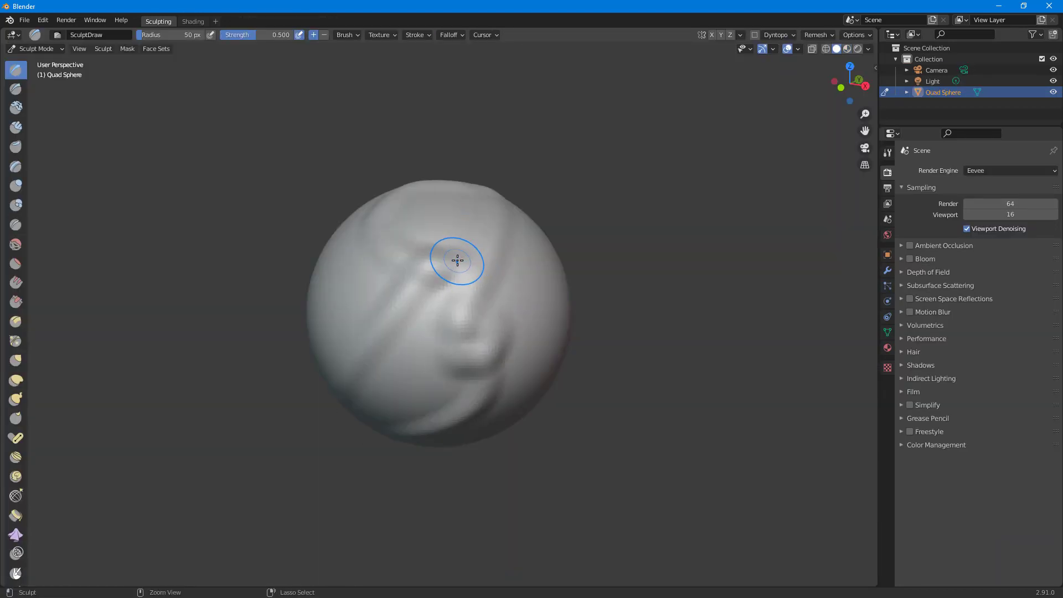
- Start a new Video Editing file, discarding the sculpted sphere without saving
key("ctrl+n")
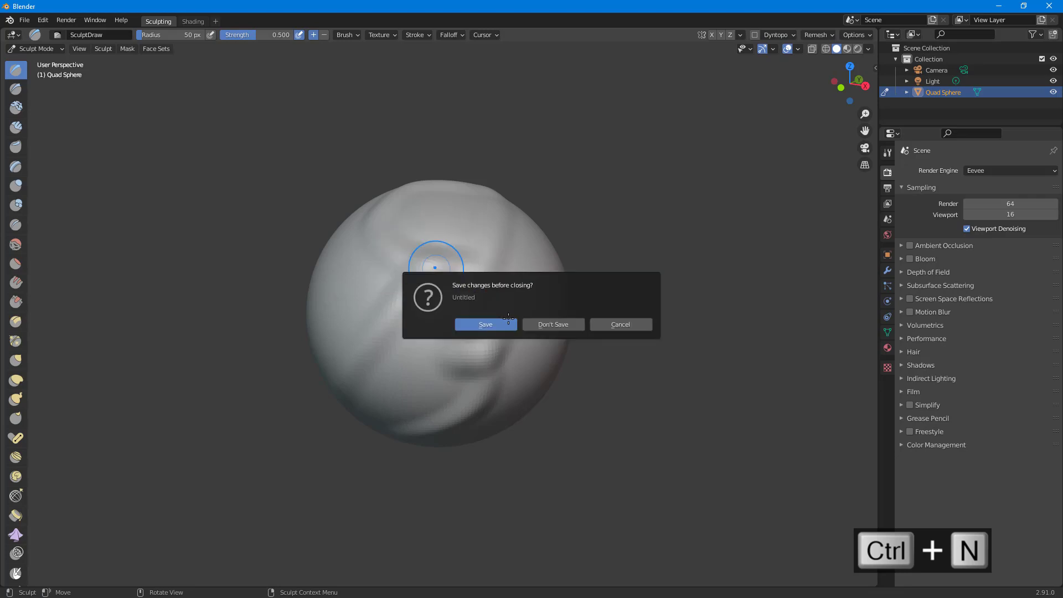
left_click(552, 324)
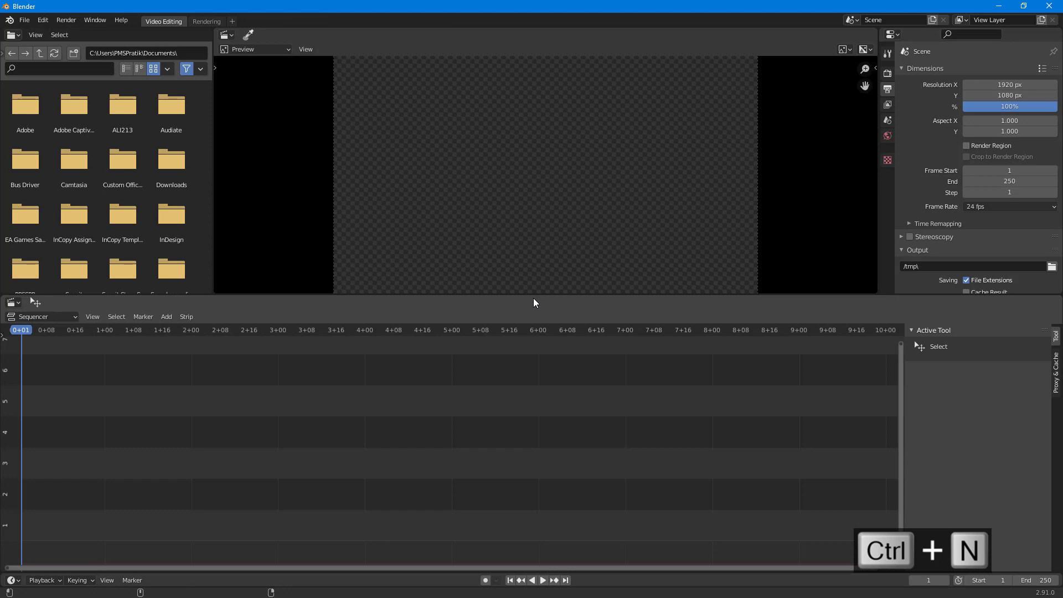
- Start a new 2D Animation file, then replace it with a new General file
key("ctrl+n")
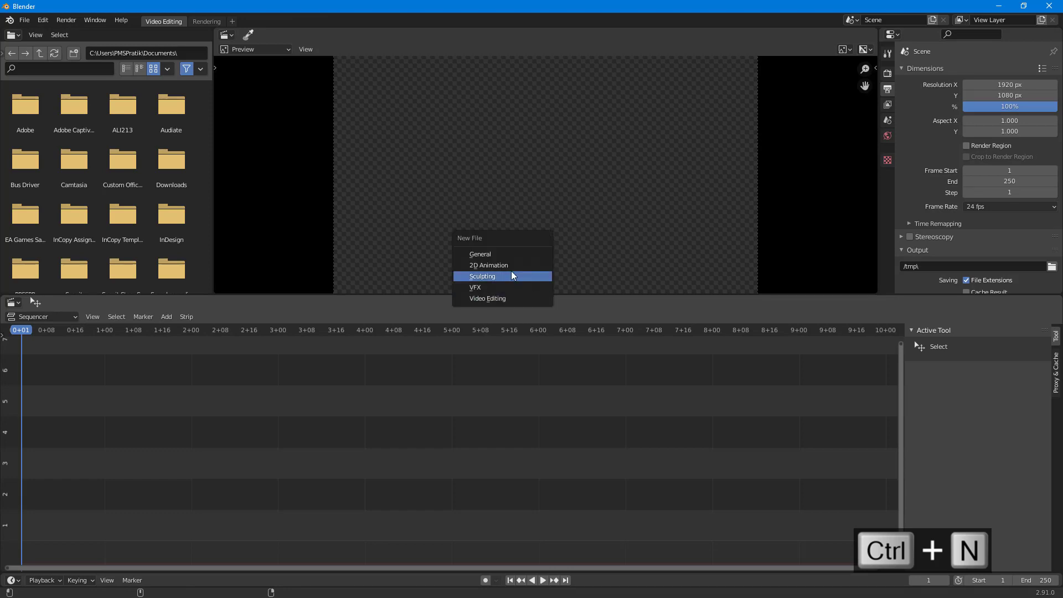
left_click(488, 265)
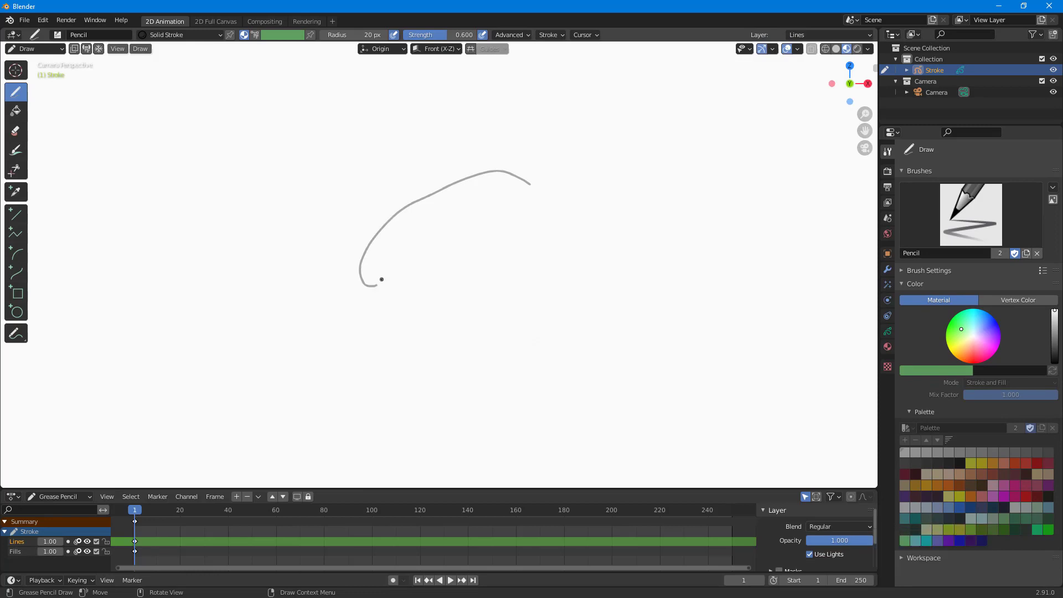
key("ctrl+n")
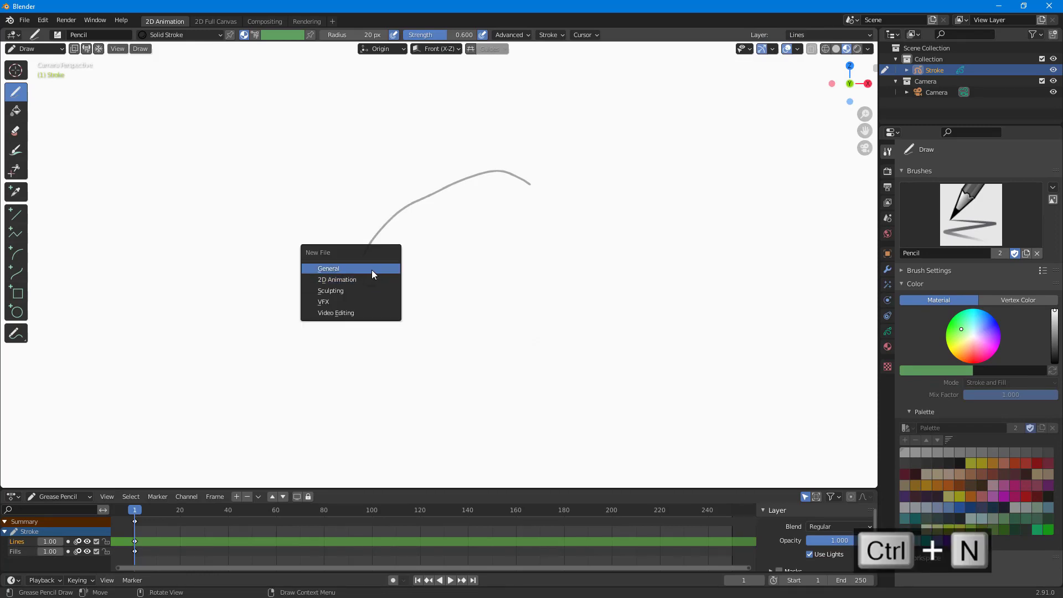
left_click(328, 268)
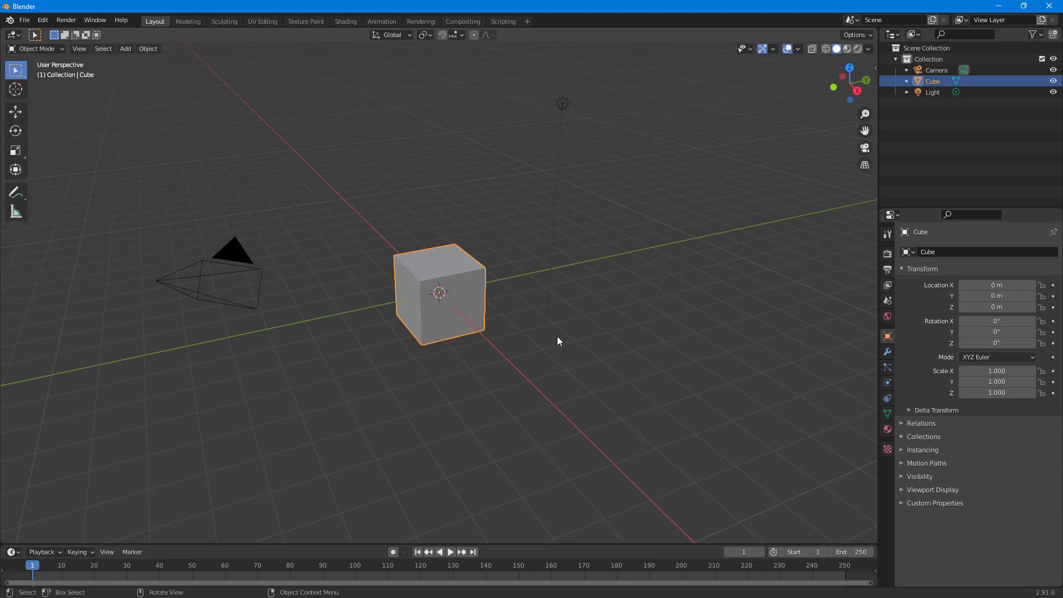
mouse_move(857, 322)
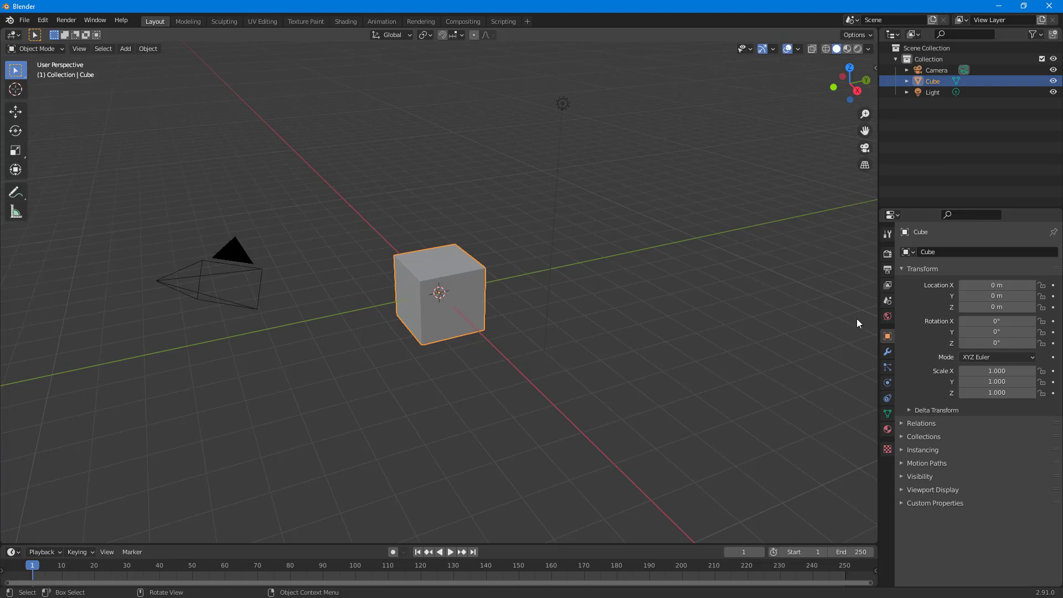